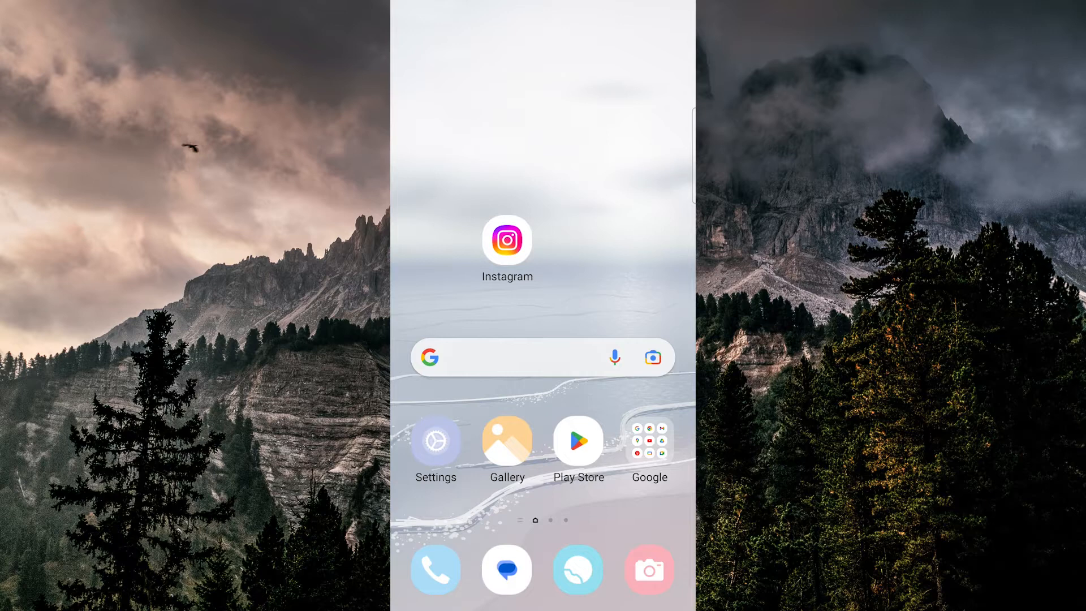
Step: Launch Instagram and swipe the story camera's effects carousel to a Glitch effect
click(506, 241)
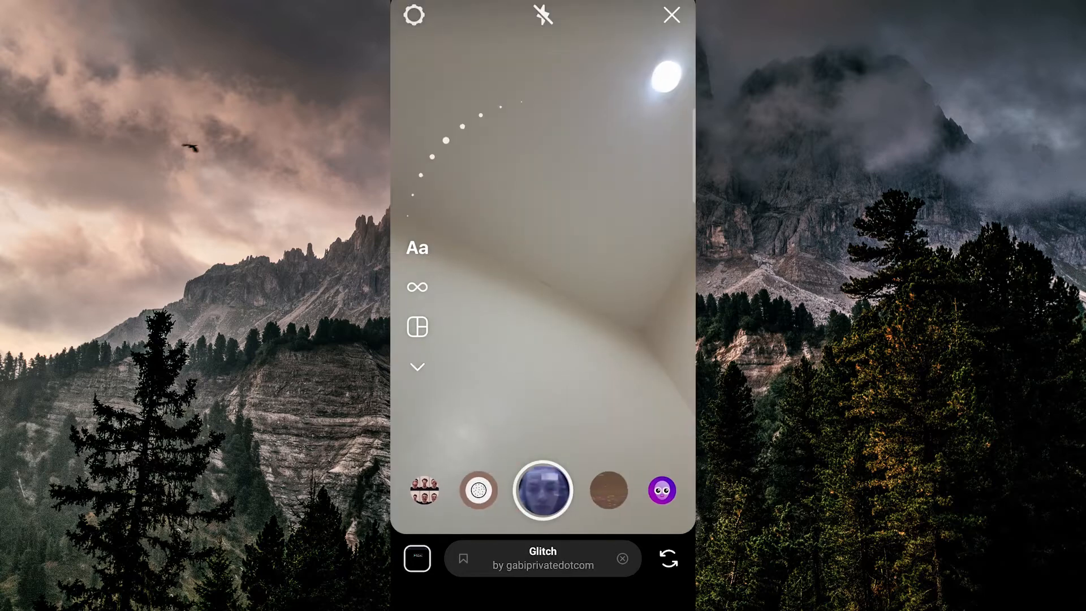
scroll(left, 3)
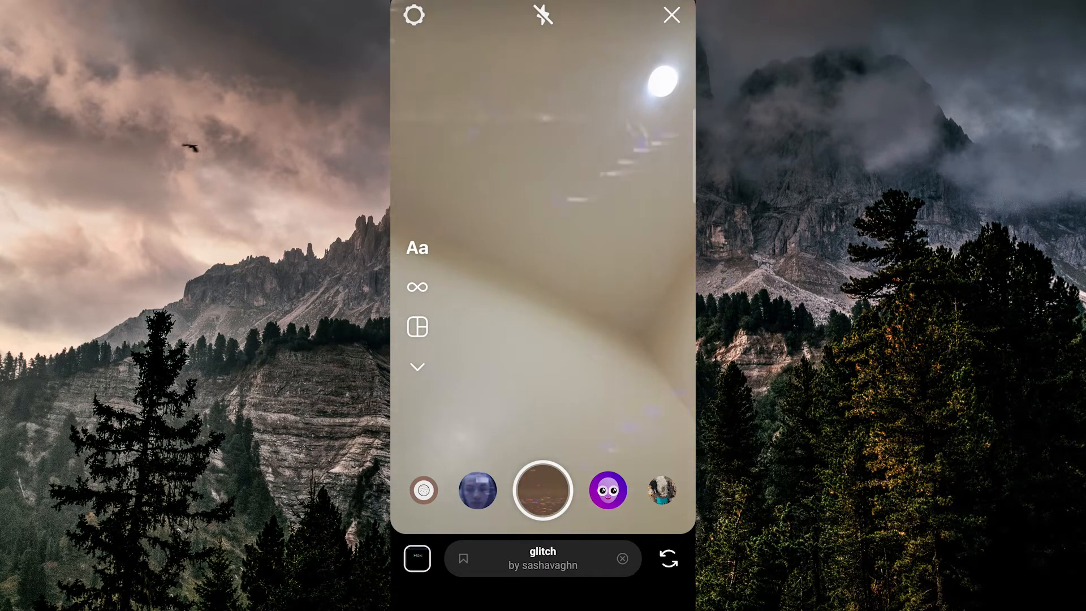
Step: Leave Instagram, go to Settings > Apps and search 'ins' to reach Instagram's App info page
click(670, 15)
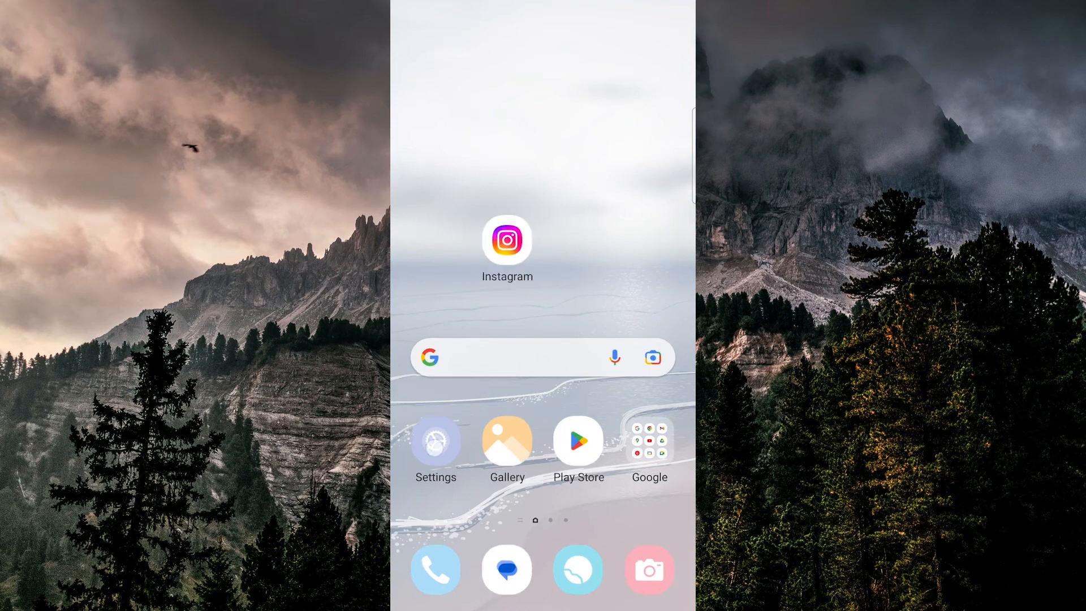
click(435, 441)
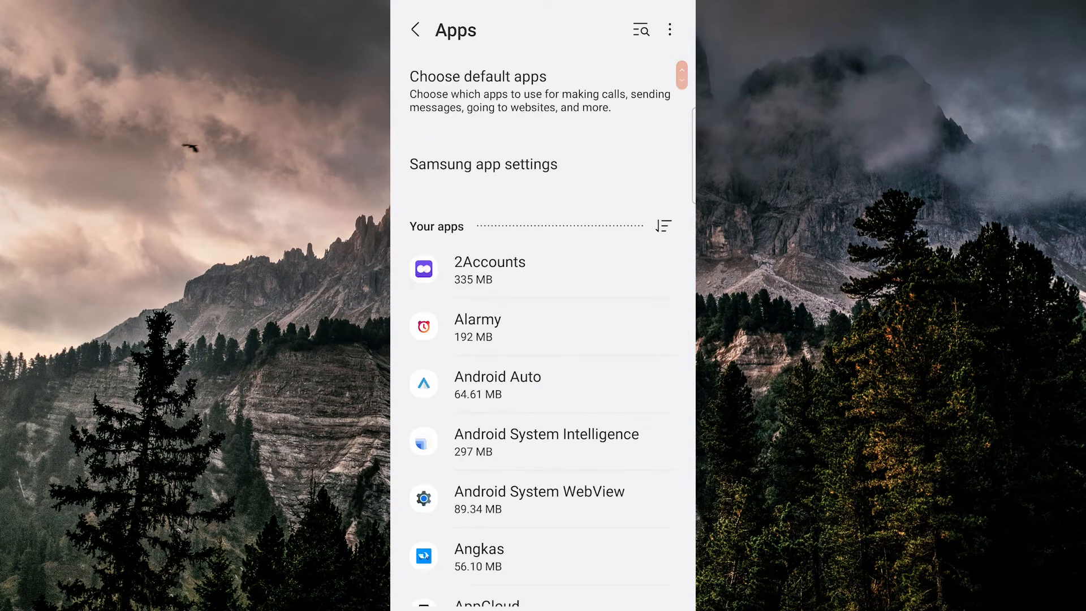
text(in)
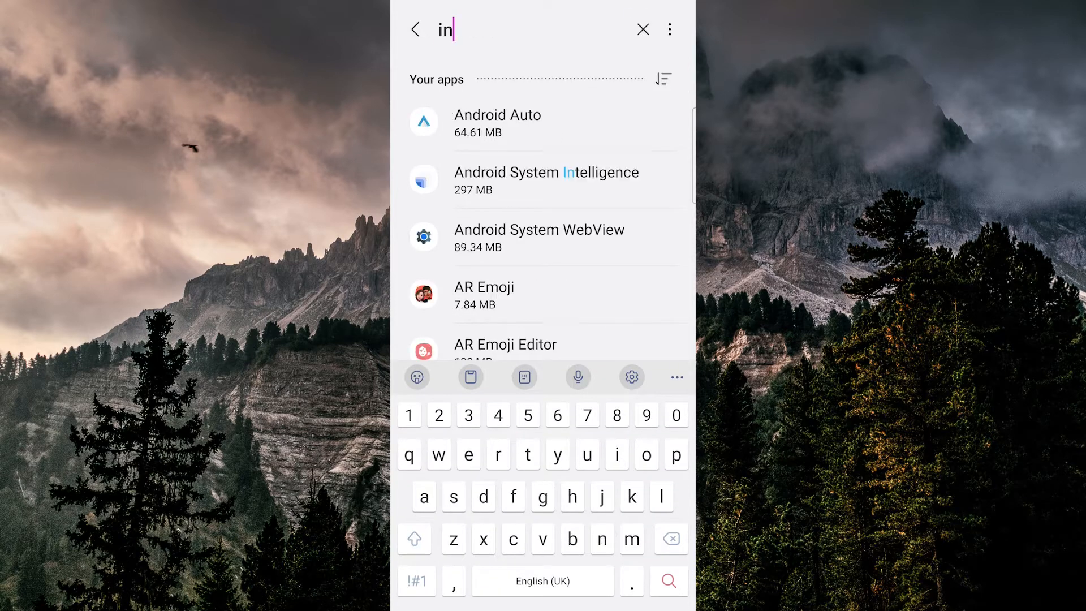
text(s)
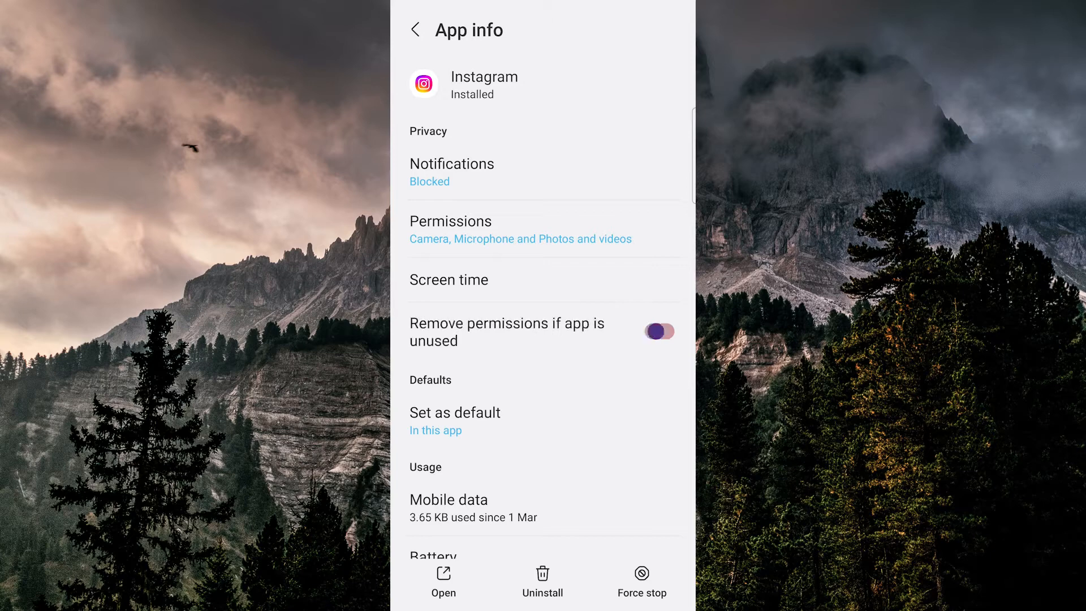
Step: Check Instagram's storage, return to App info and start Uninstall to show the confirmation dialog
scroll(down, 3)
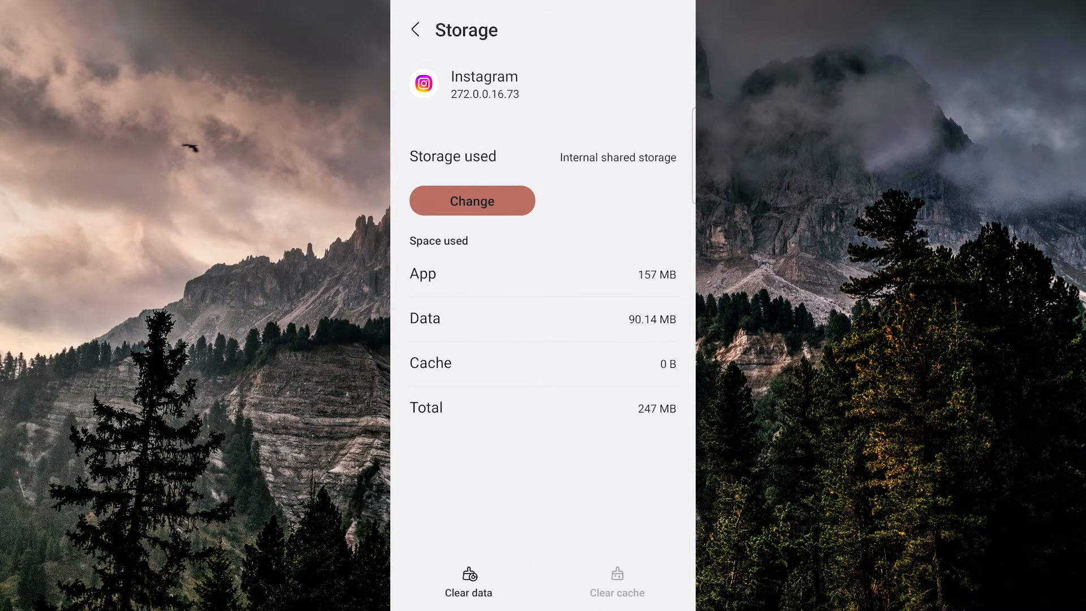
click(415, 30)
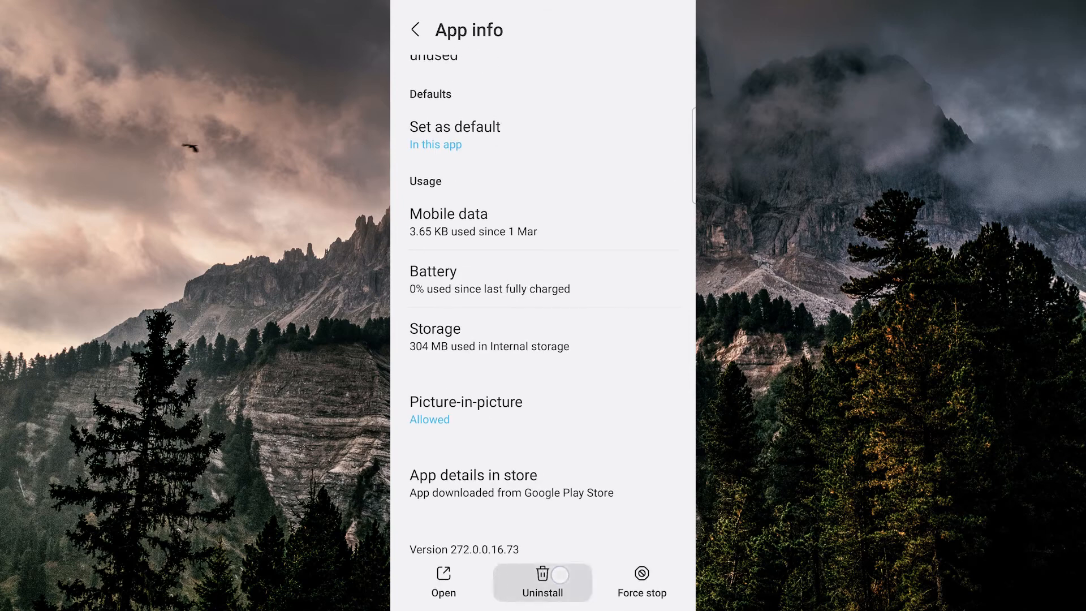
click(542, 582)
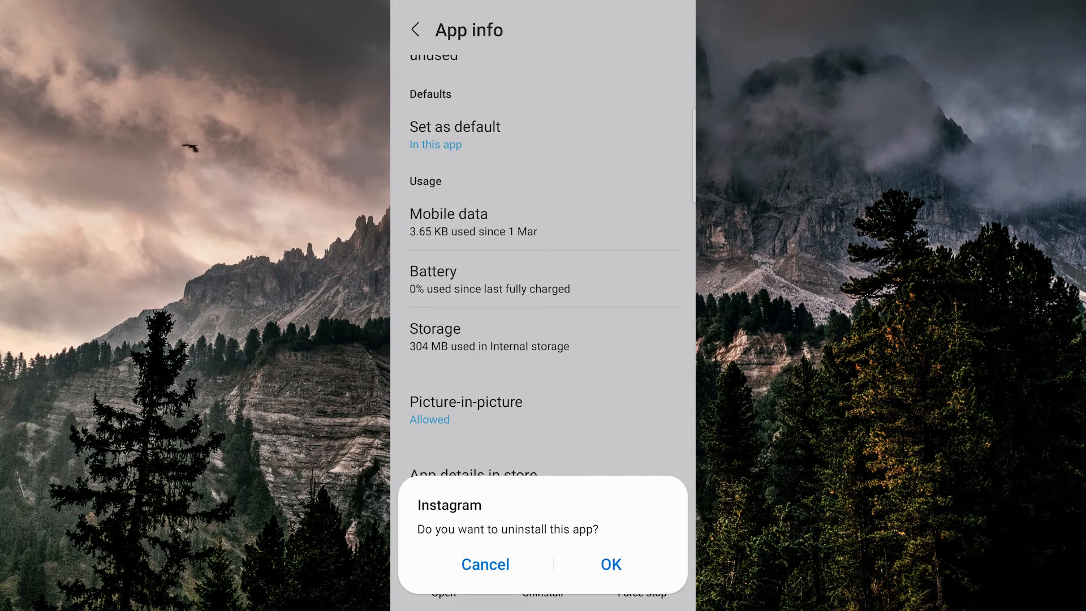